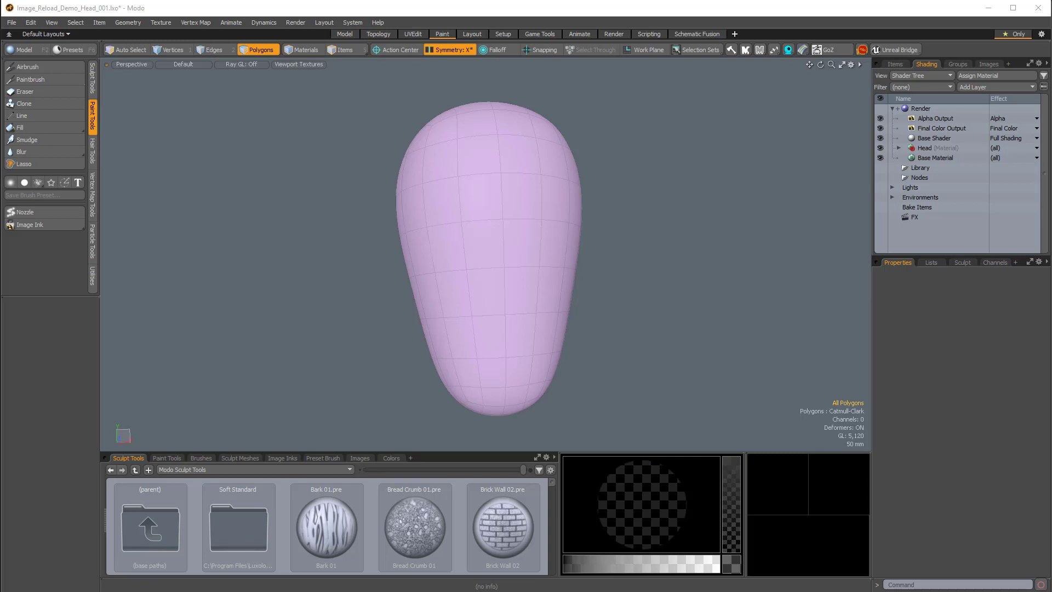
mouse_move(593, 249)
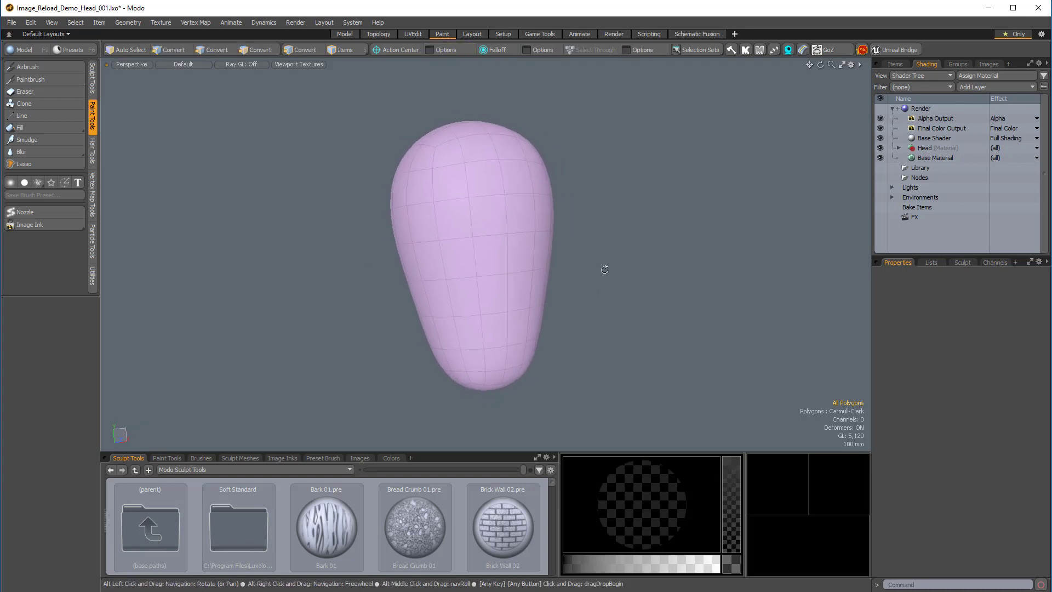
Expand the Head material group and check the mesh's Texture UV map in the vertex map lists.
left_click_drag(604, 269, 531, 253)
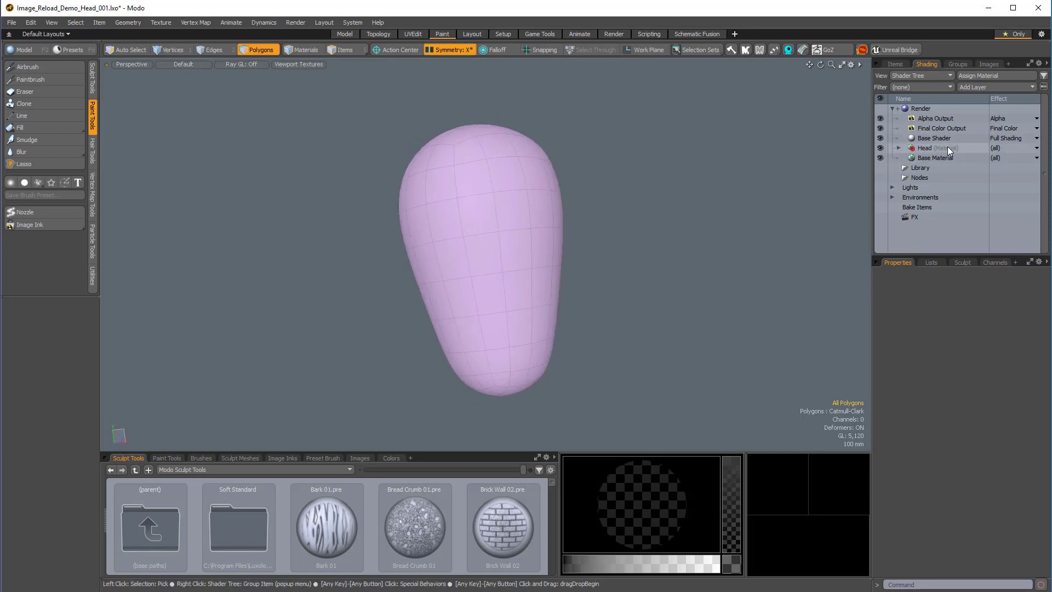
left_click(931, 157)
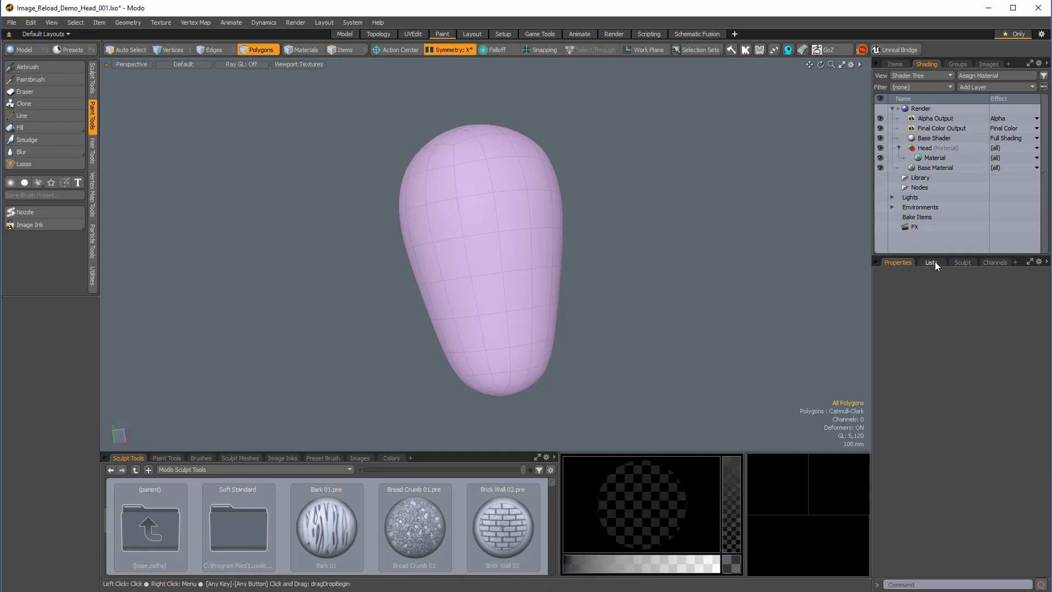
left_click(930, 262)
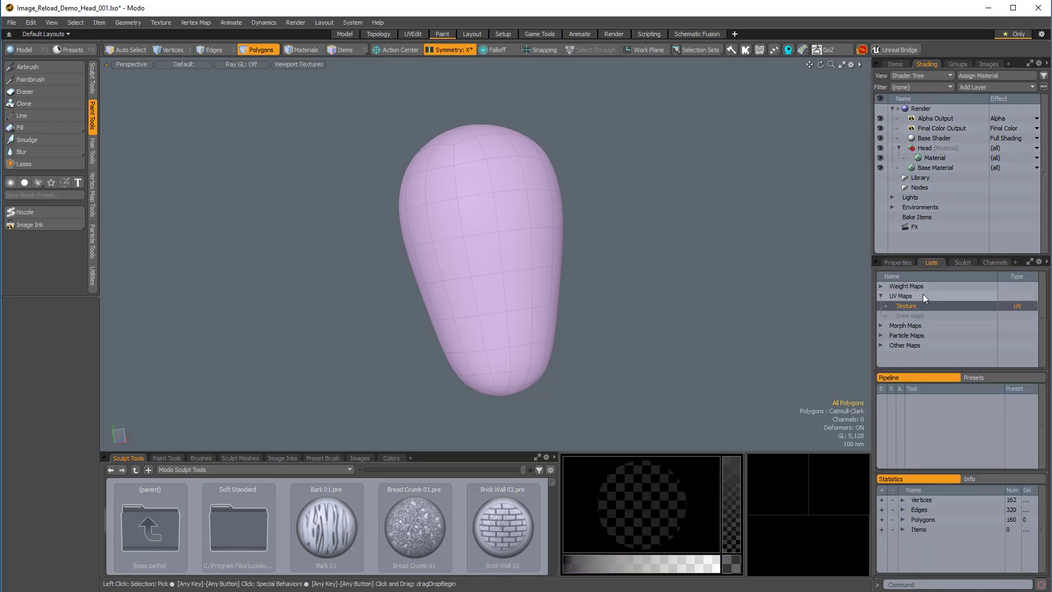
double_click(906, 306)
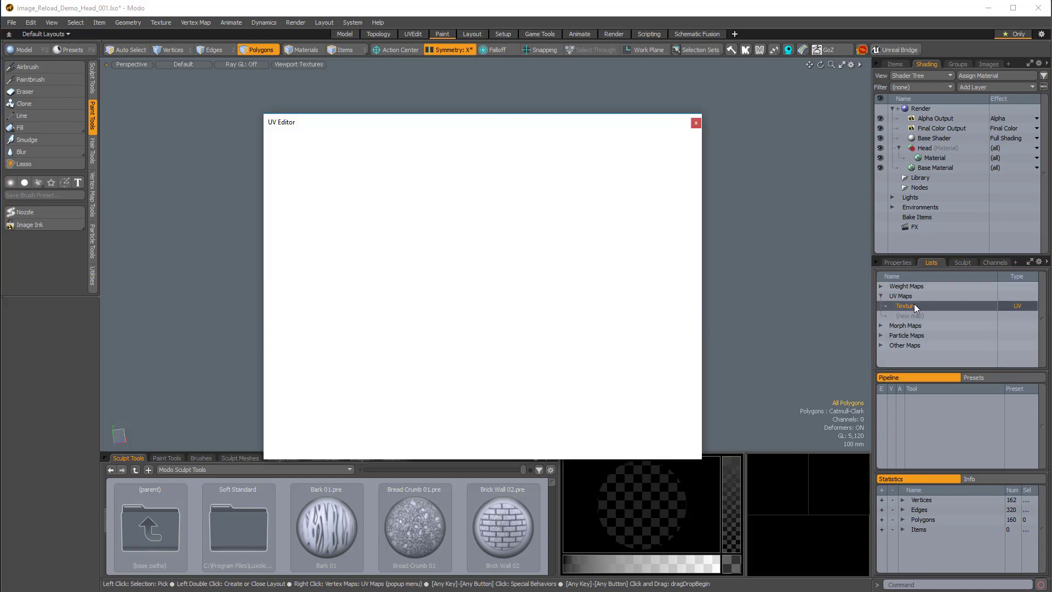
left_click(904, 306)
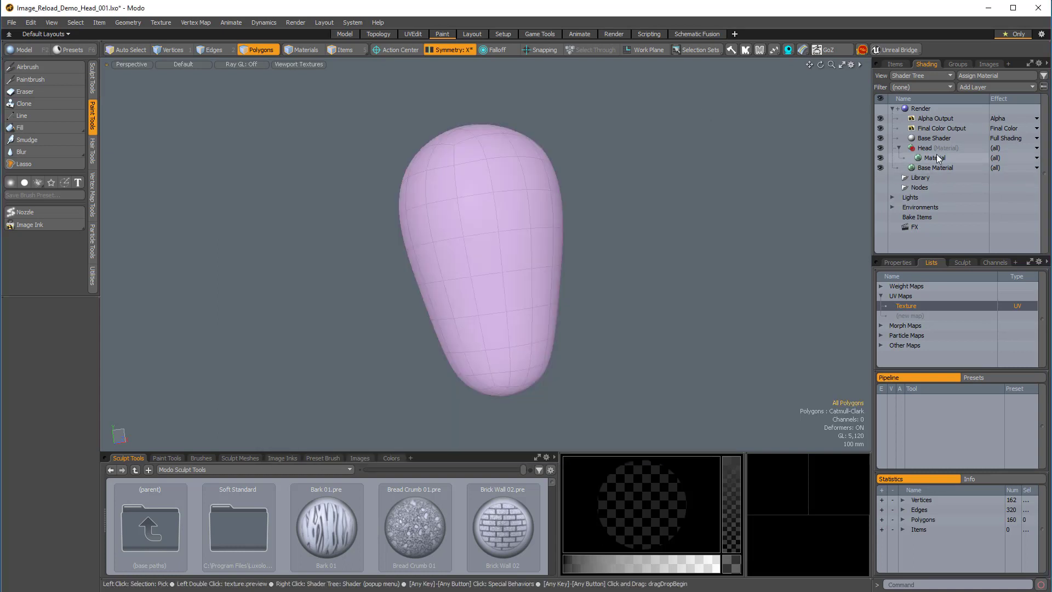
Add a blank 2048×2048 PNG colour texture named Monster to the Head material.
left_click(933, 157)
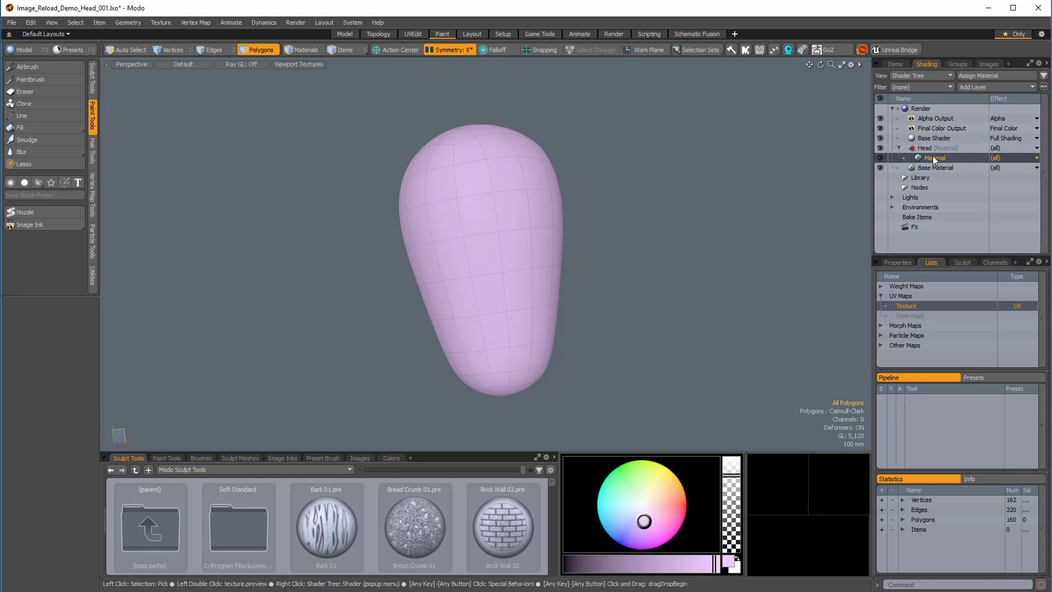
left_click(160, 22)
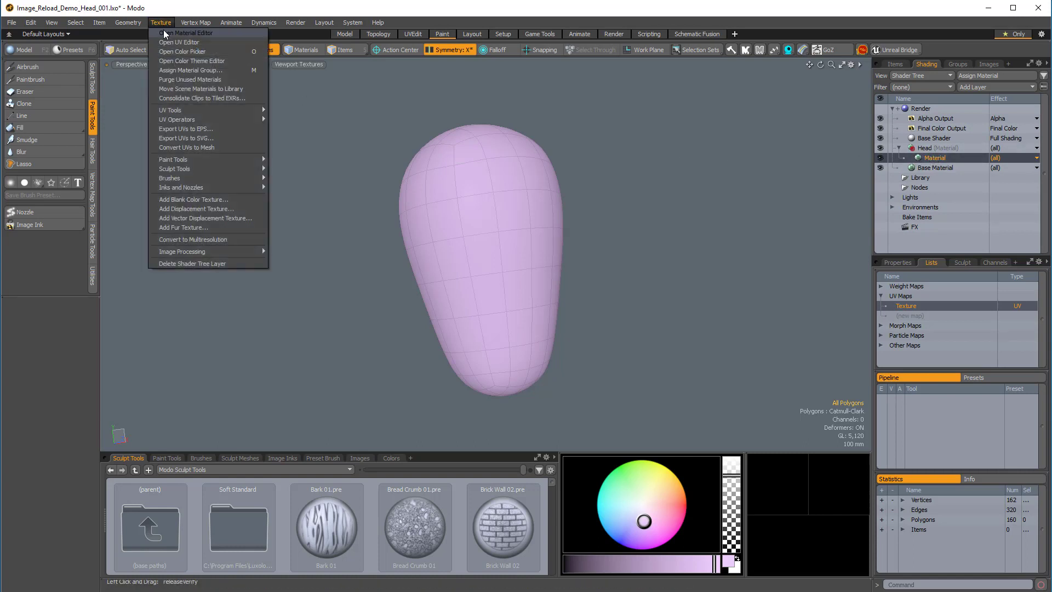
mouse_move(209, 199)
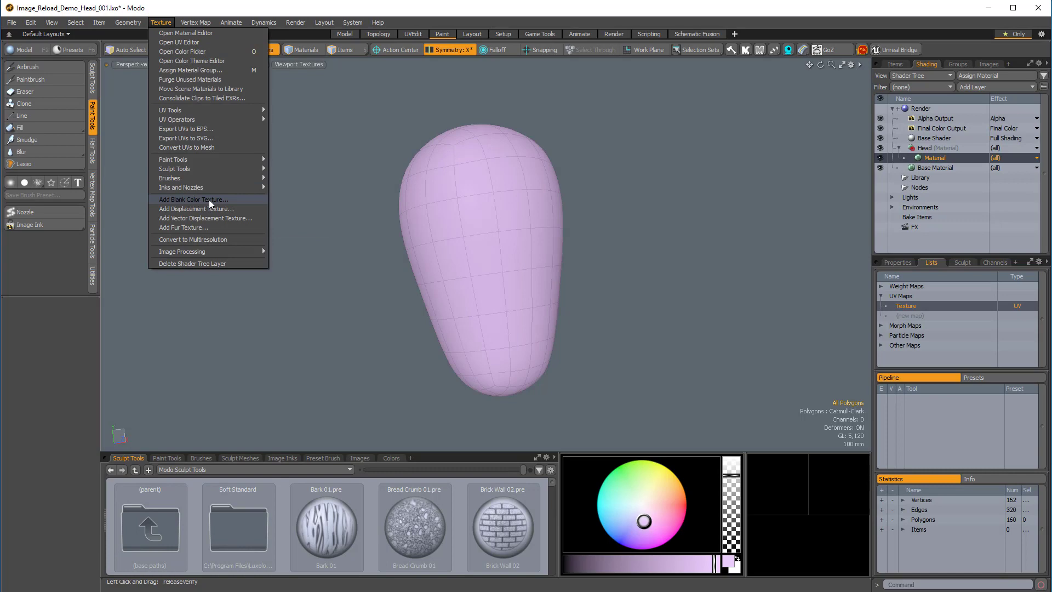
left_click(193, 199)
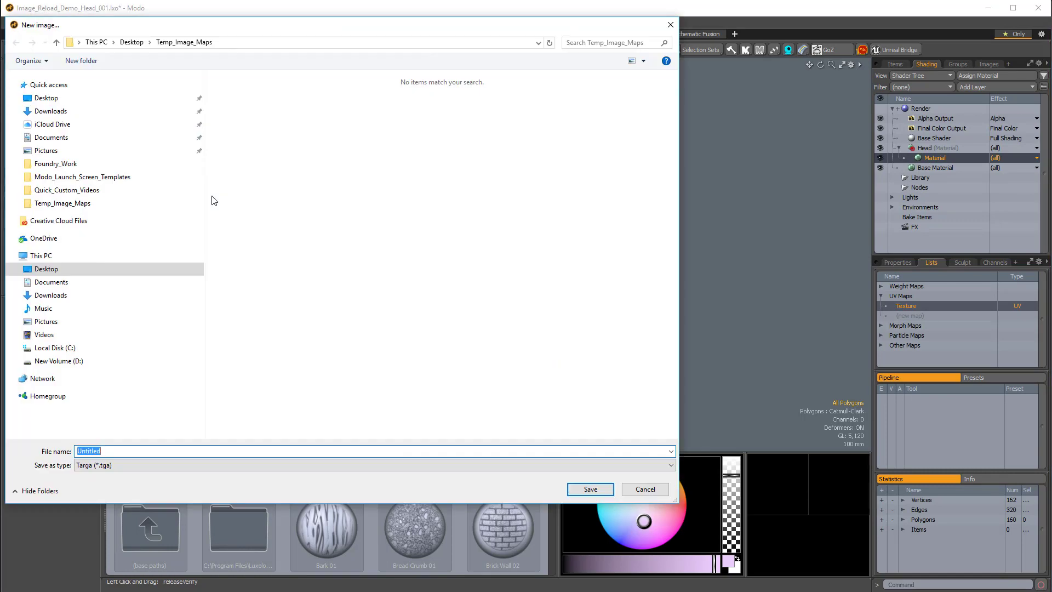
left_click(375, 465)
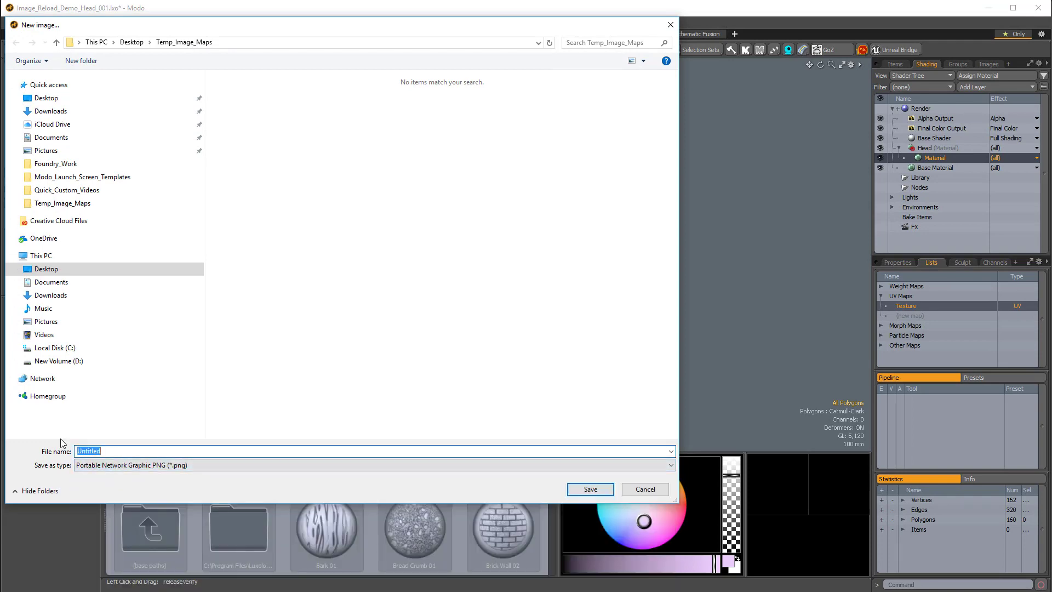
type("Monster")
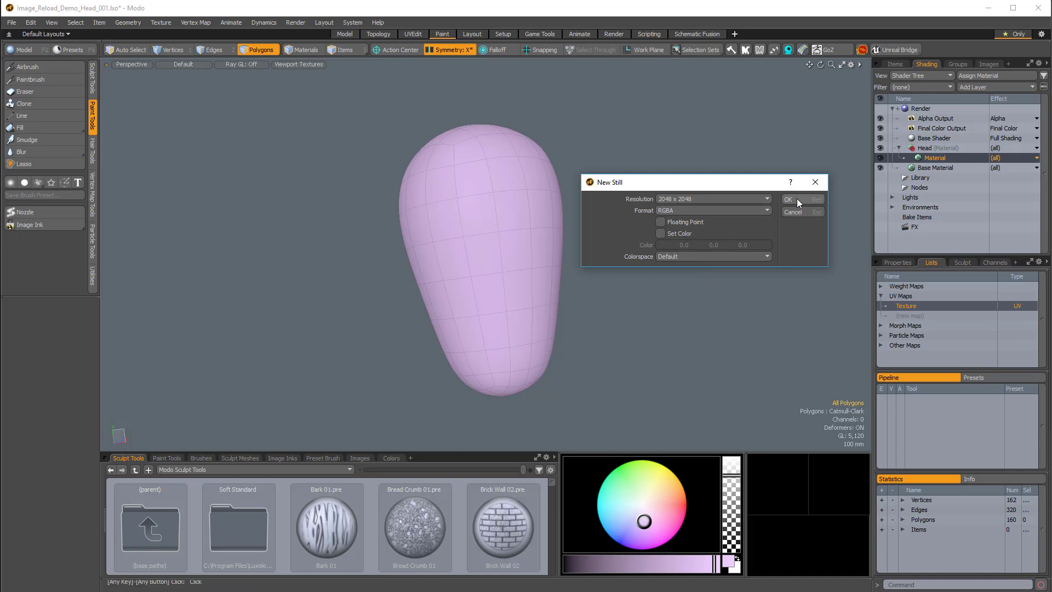
left_click(789, 198)
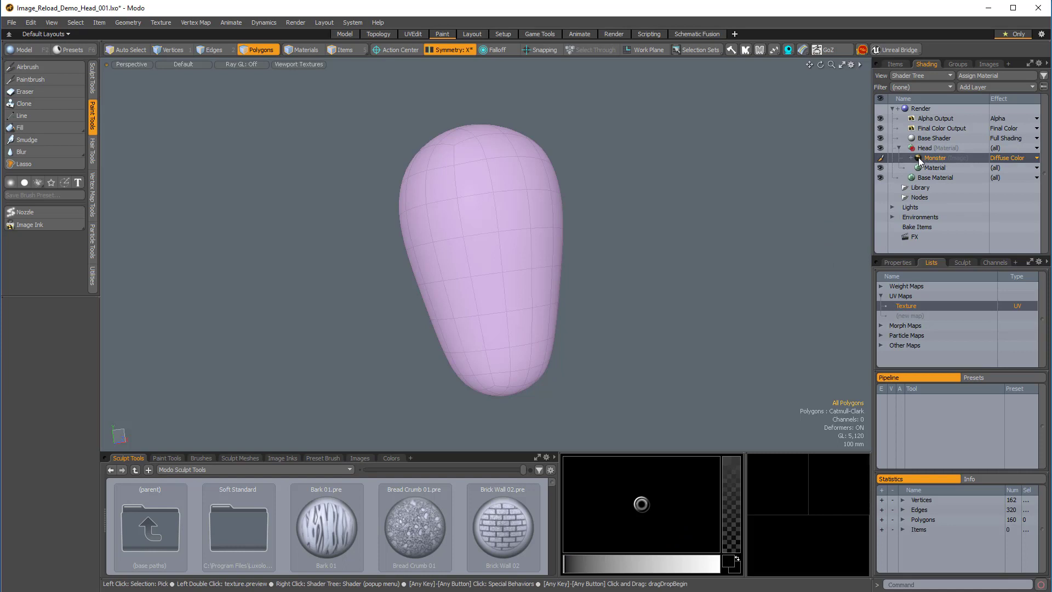
double_click(933, 156)
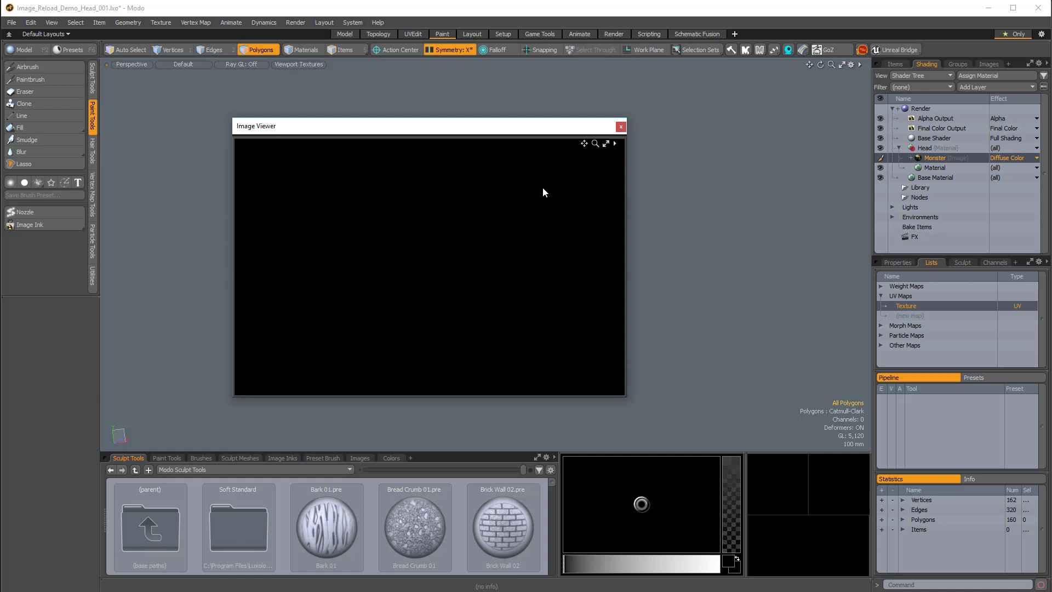
left_click(619, 126)
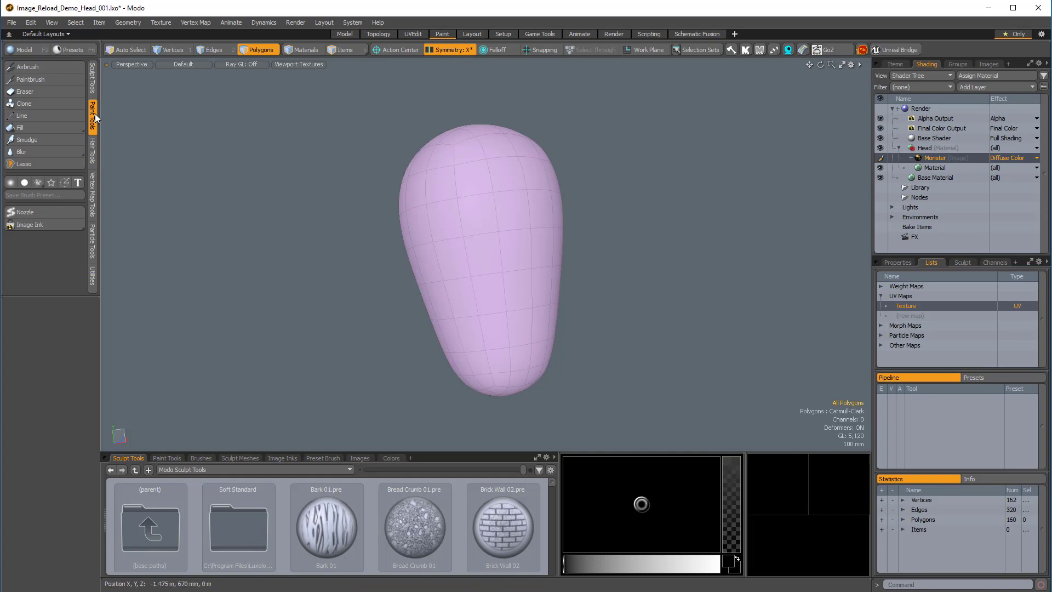
Paint a dark magenta monster face with eyes, nose and toothy grin using the Paintbrush.
left_click(31, 79)
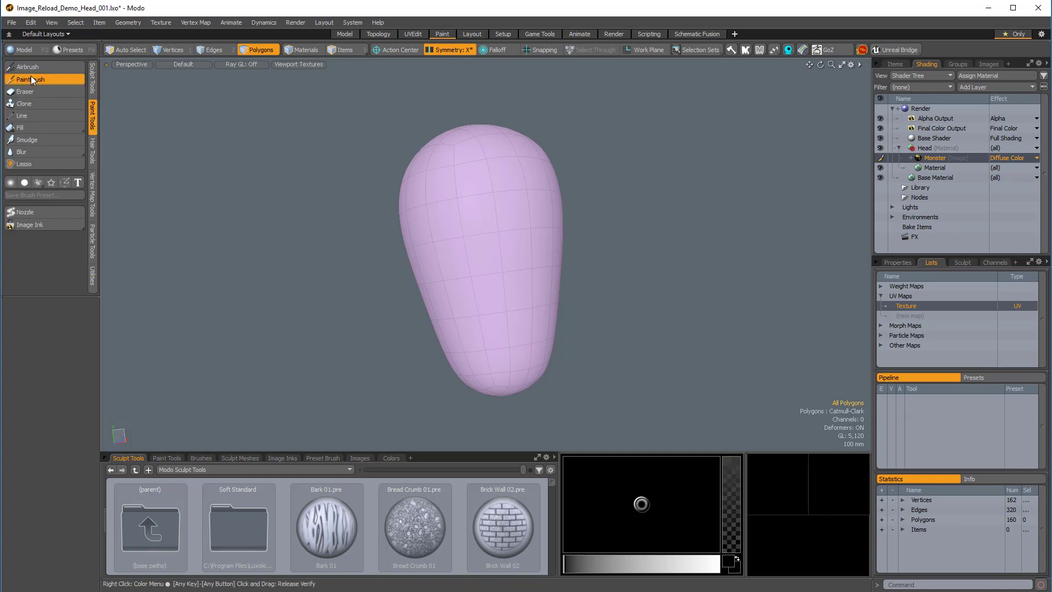
left_click(29, 79)
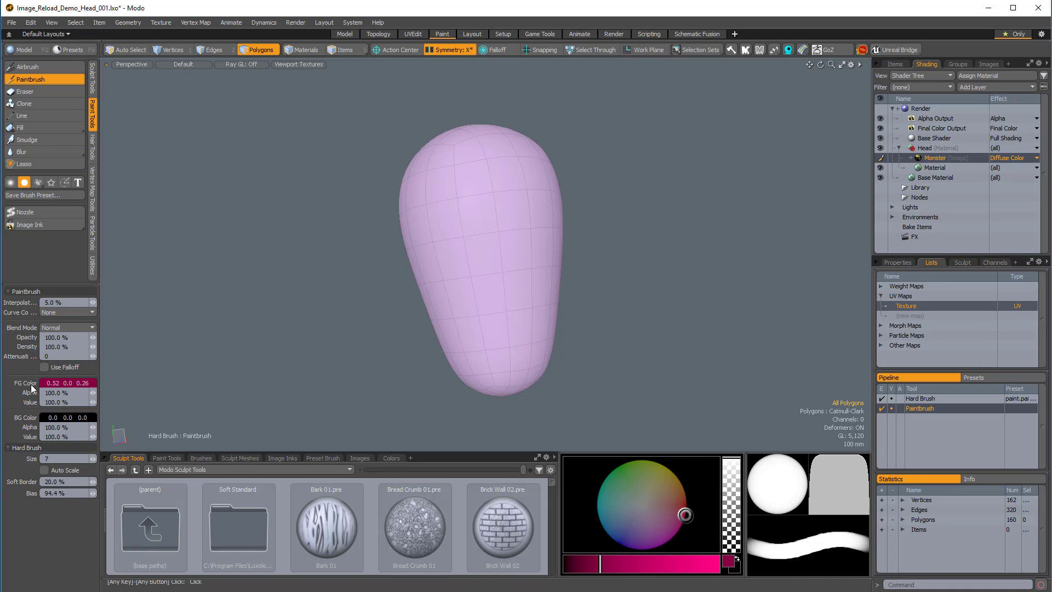
left_click(441, 34)
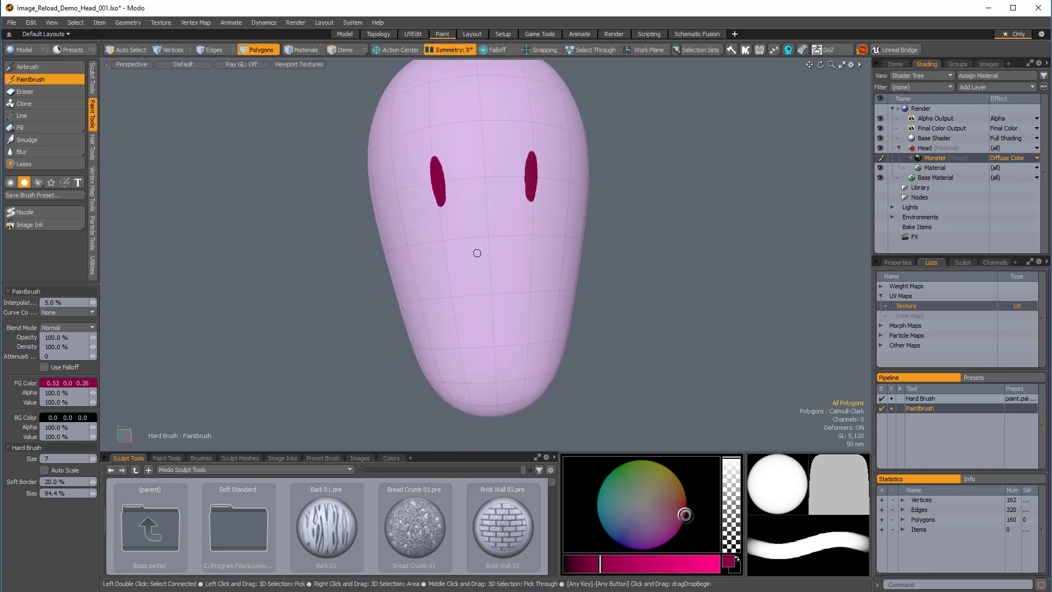
left_click_drag(489, 215, 488, 249)
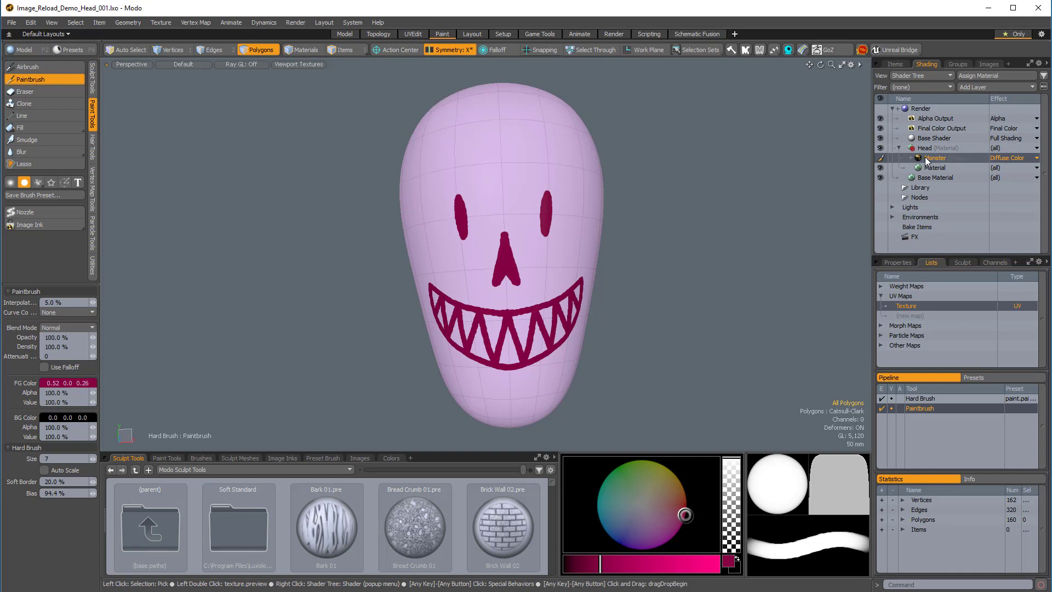
Bring up Modo's file commands to save the painted head before moving to Photoshop.
left_click(11, 21)
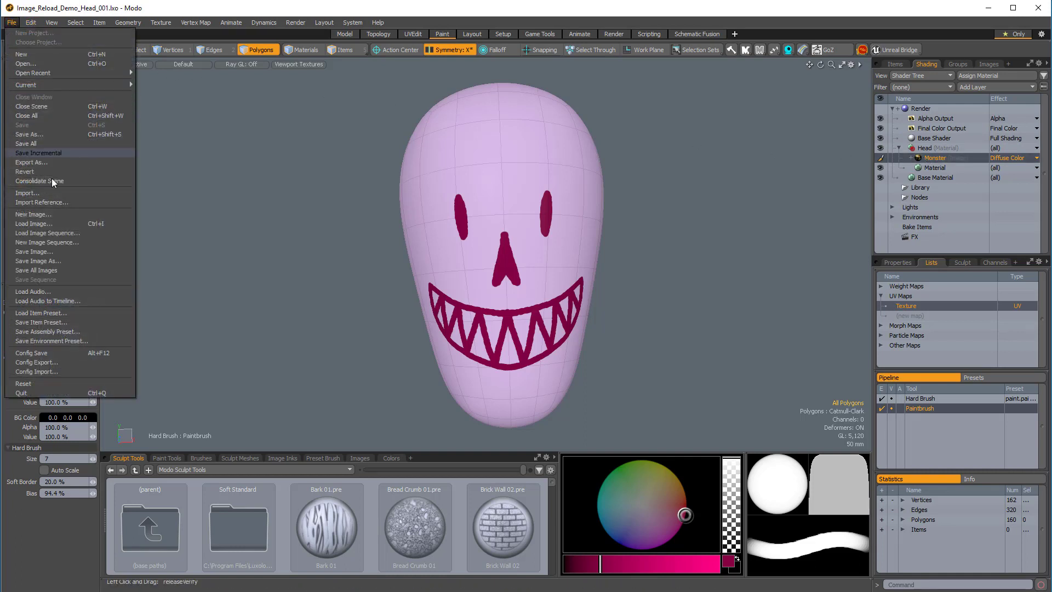
mouse_move(34, 251)
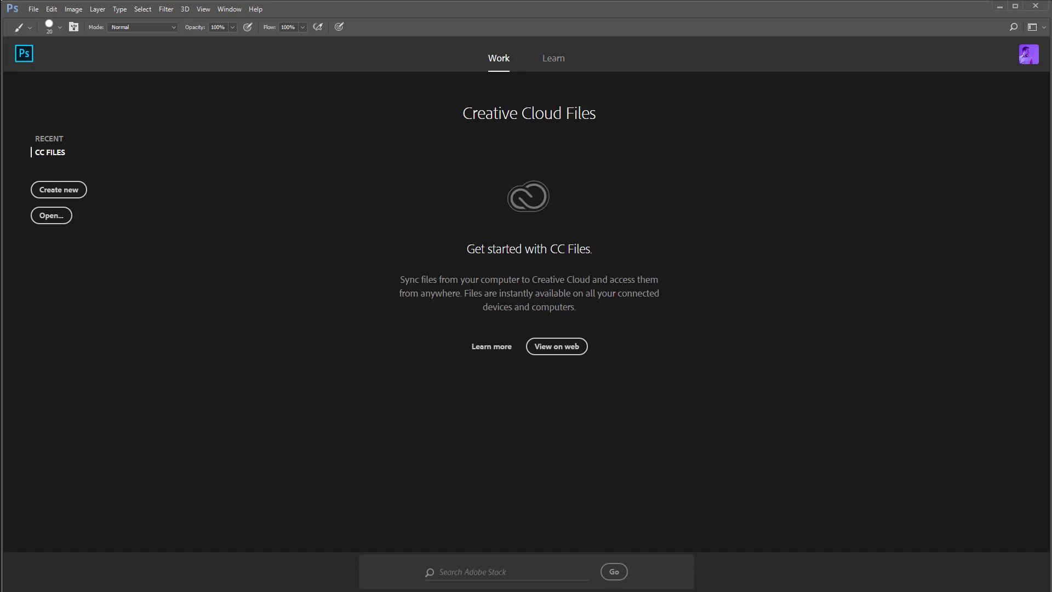
Open Monster.png and brush black pupils with white highlights into both eyes.
left_click(52, 215)
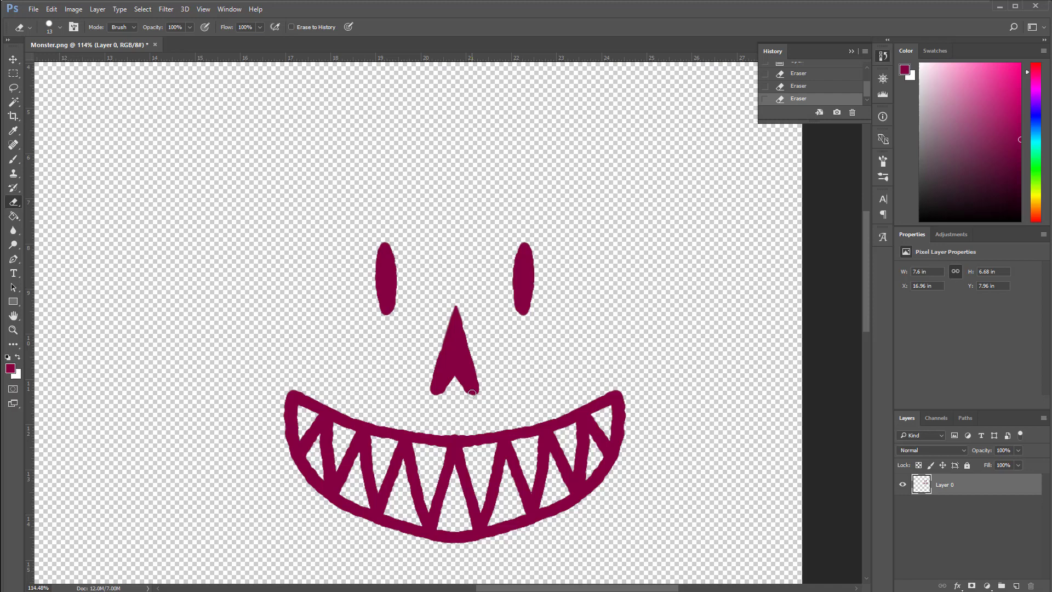
mouse_move(469, 395)
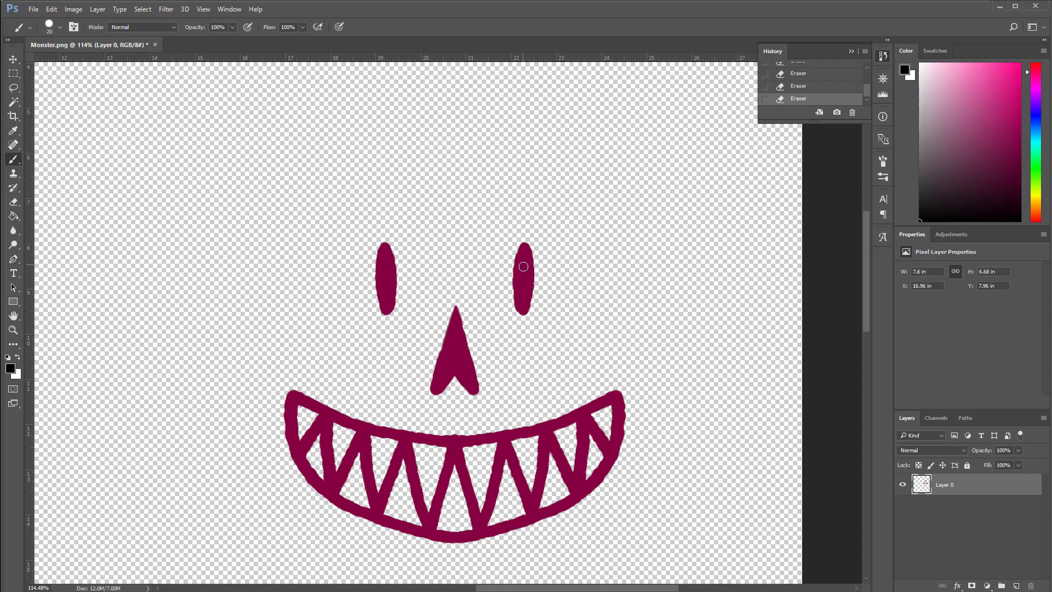
left_click(523, 278)
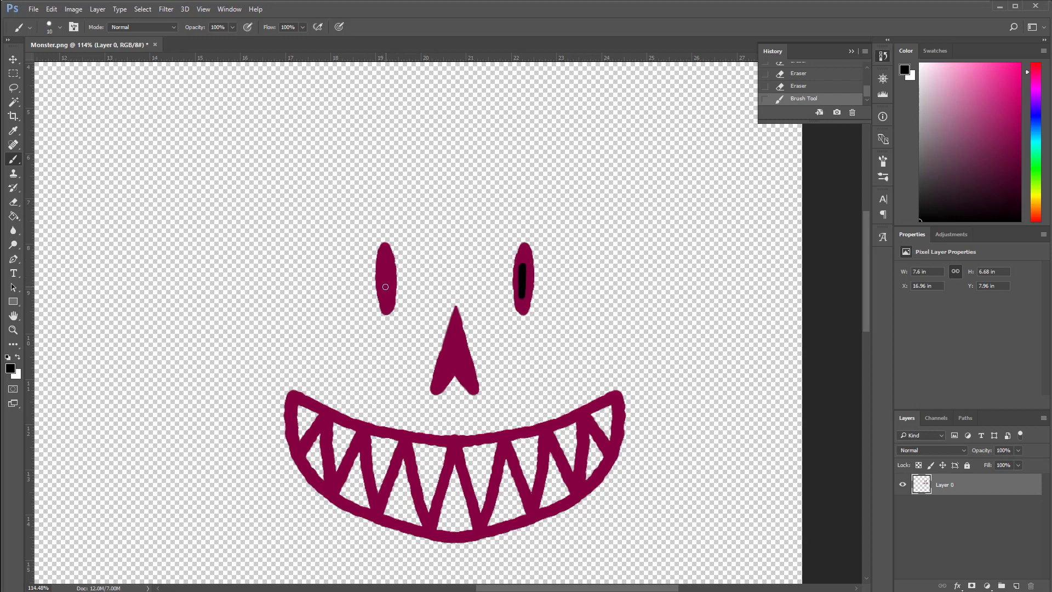
left_click(384, 286)
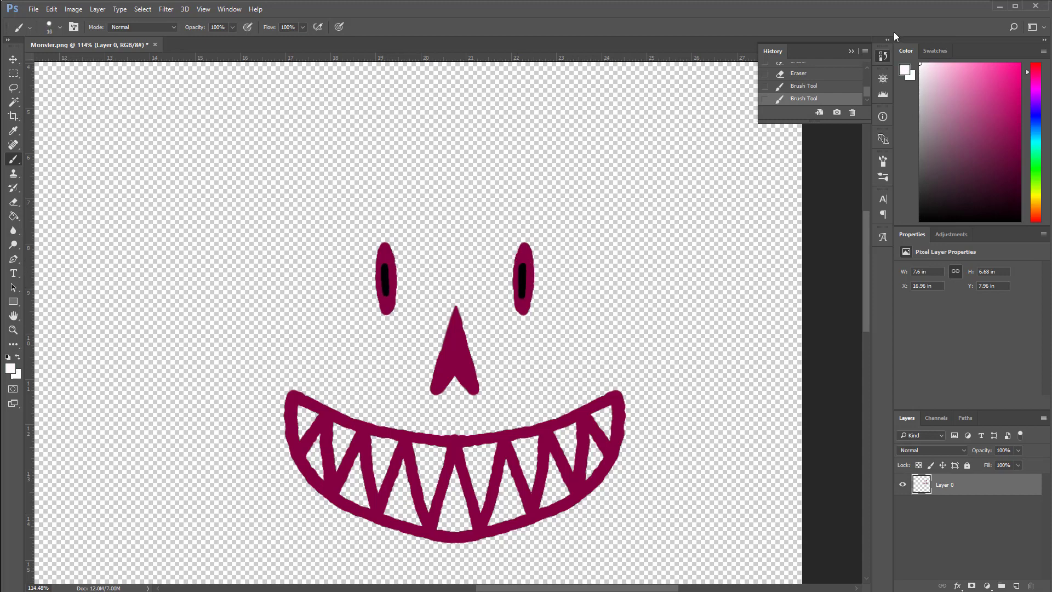
left_click(381, 264)
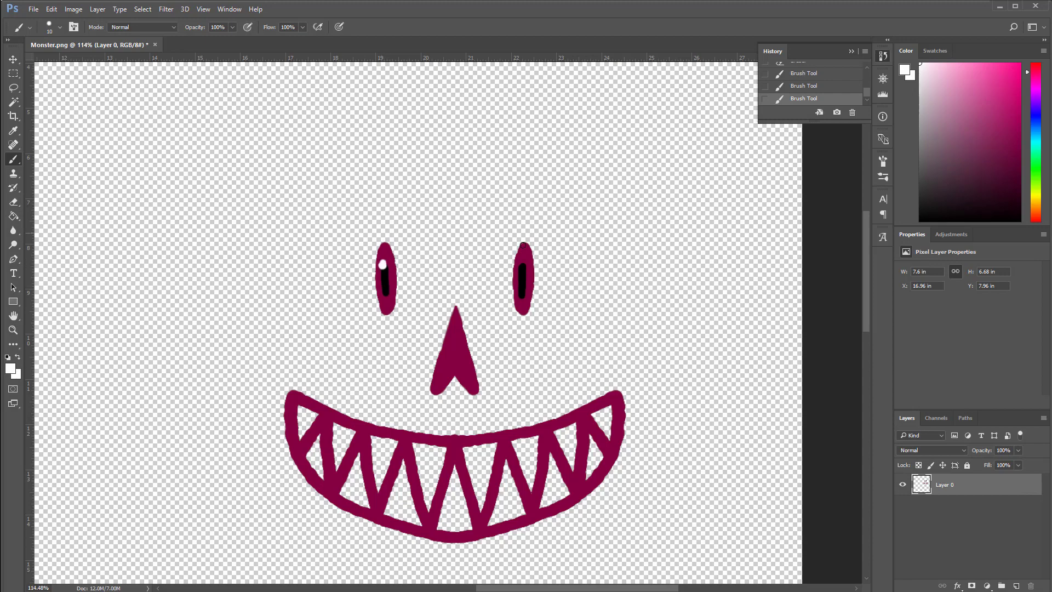
left_click(522, 262)
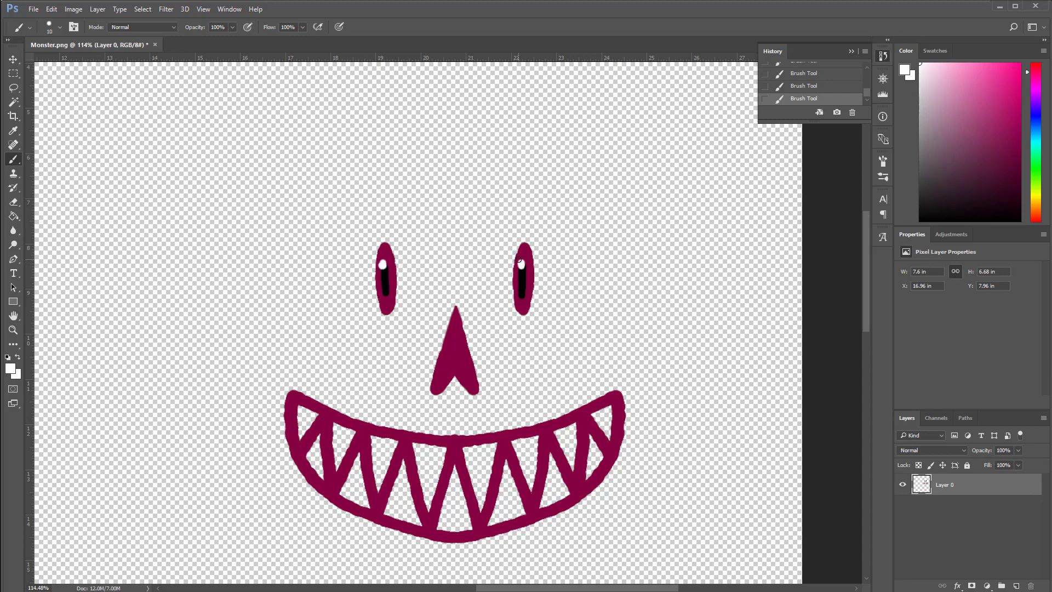
left_click(305, 420)
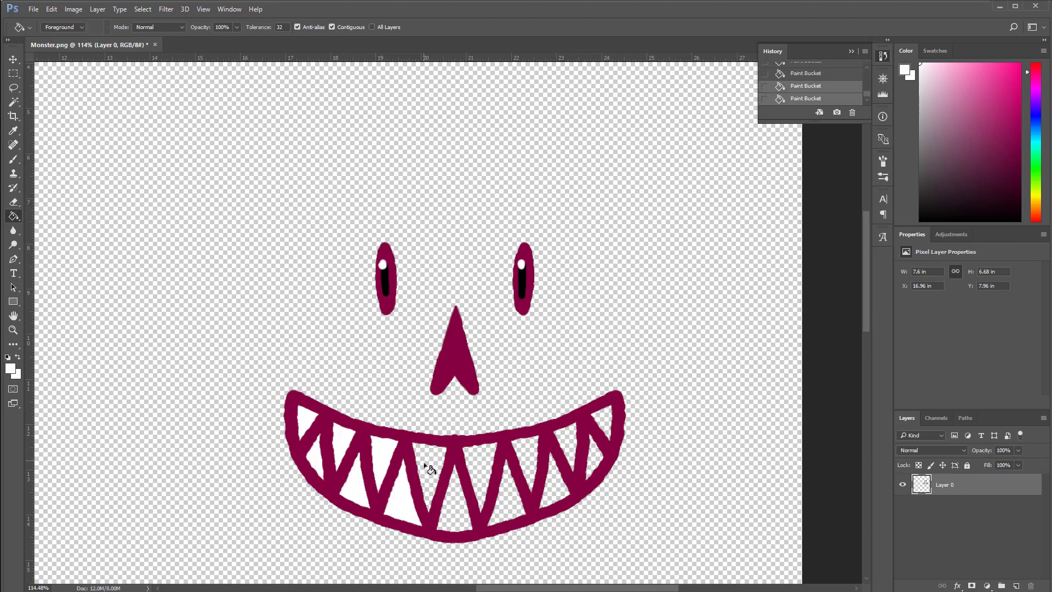
Fill the teeth white with the Paint Bucket and brush pink cheeks with white shines beside the nose.
left_click(591, 452)
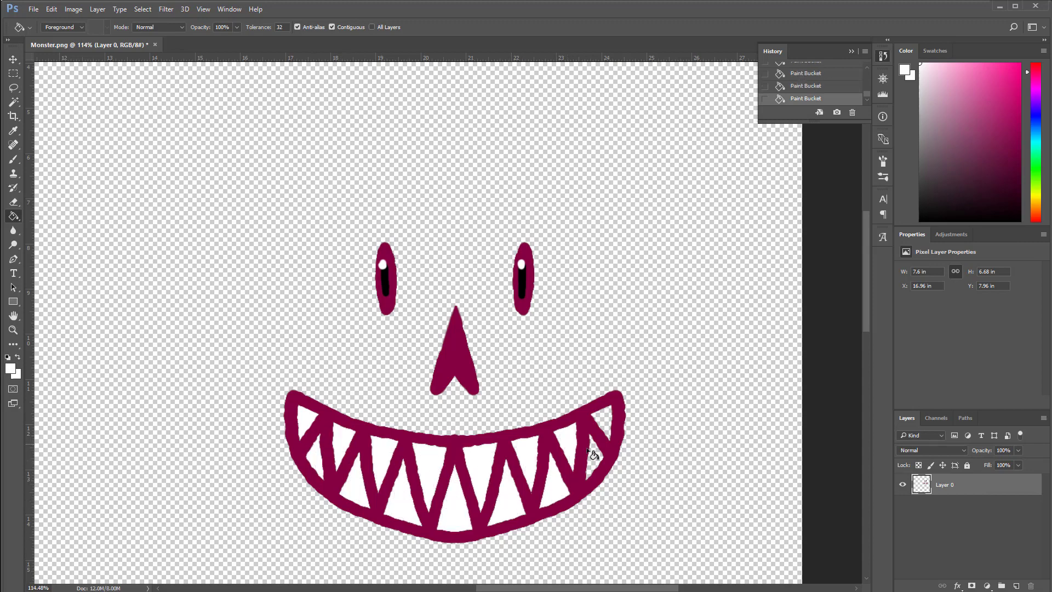
left_click(600, 426)
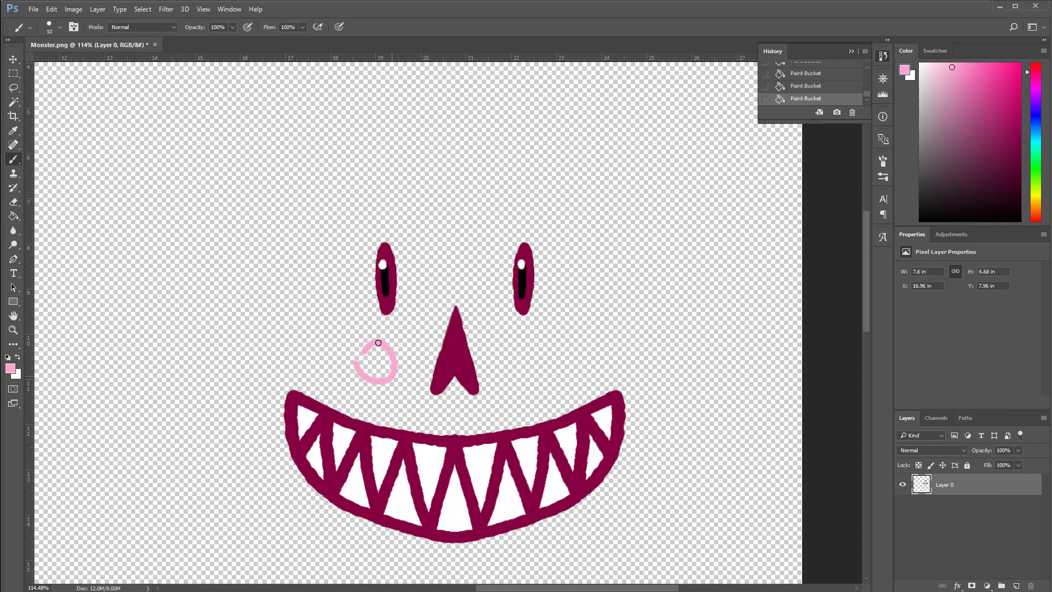
left_click(378, 355)
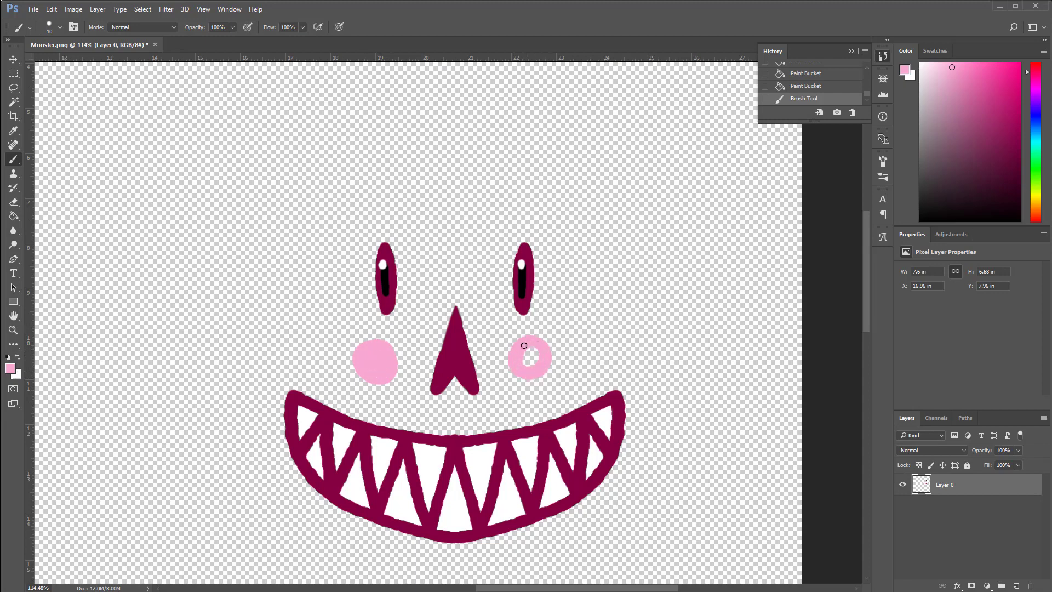
left_click(529, 358)
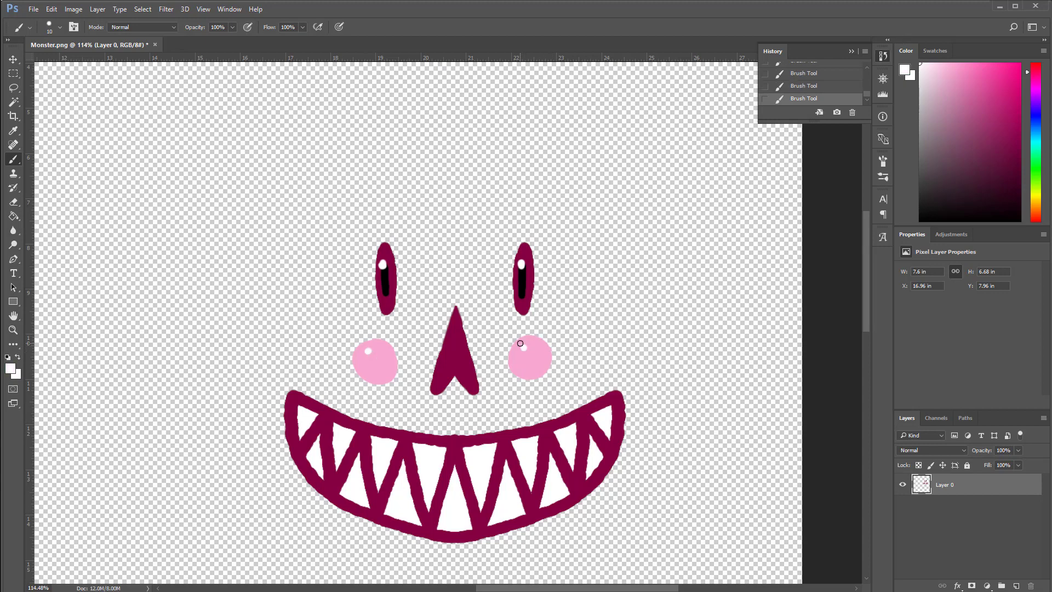
left_click(13, 159)
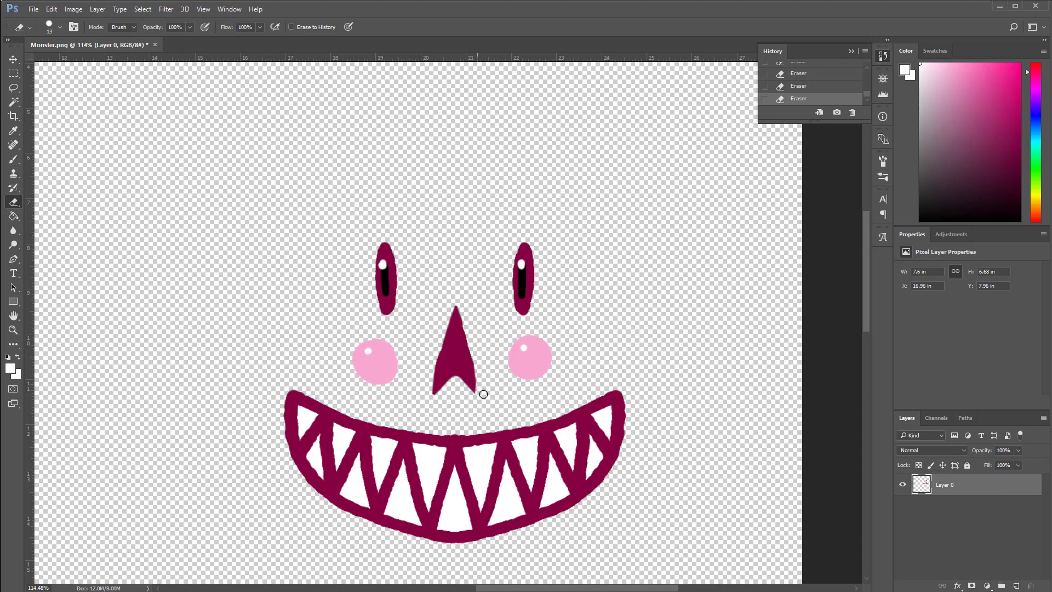
Brush maroon eyebrow strokes and chin marks, then save the Monster image.
left_click(12, 158)
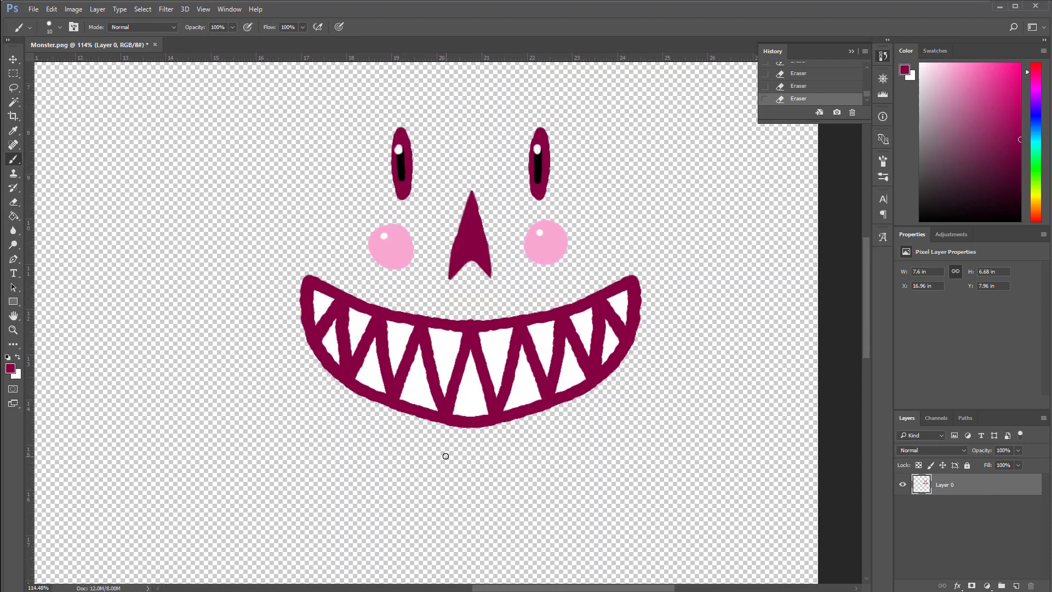
left_click_drag(443, 453, 483, 480)
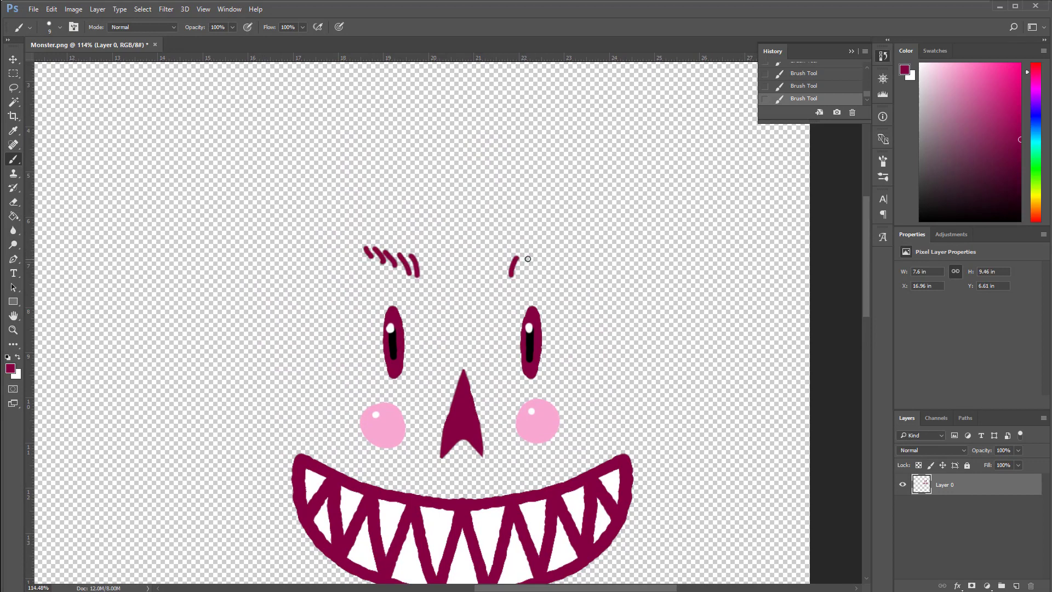
left_click_drag(509, 268, 560, 259)
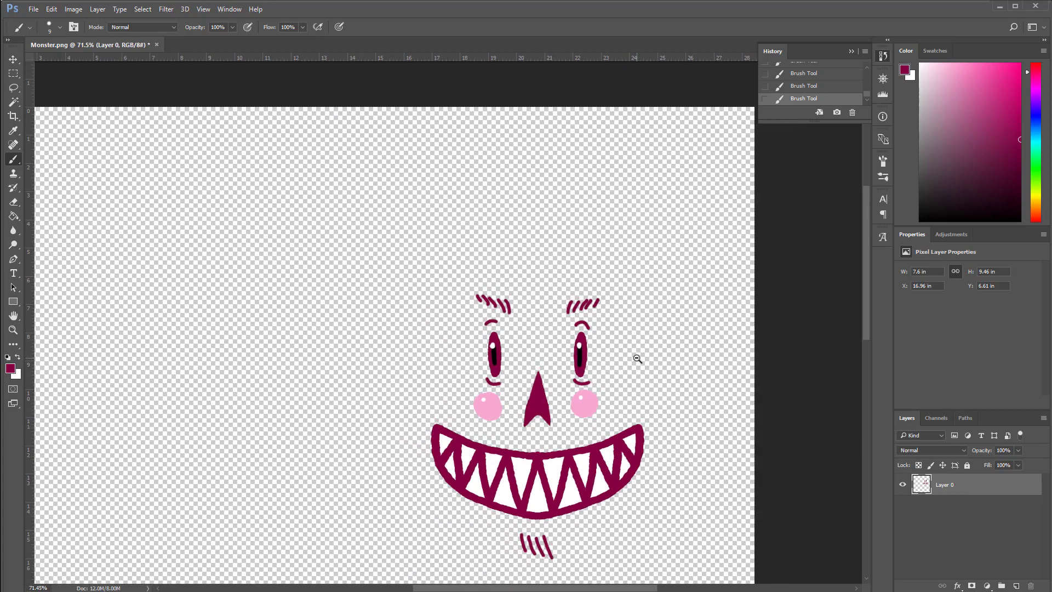
left_click(32, 9)
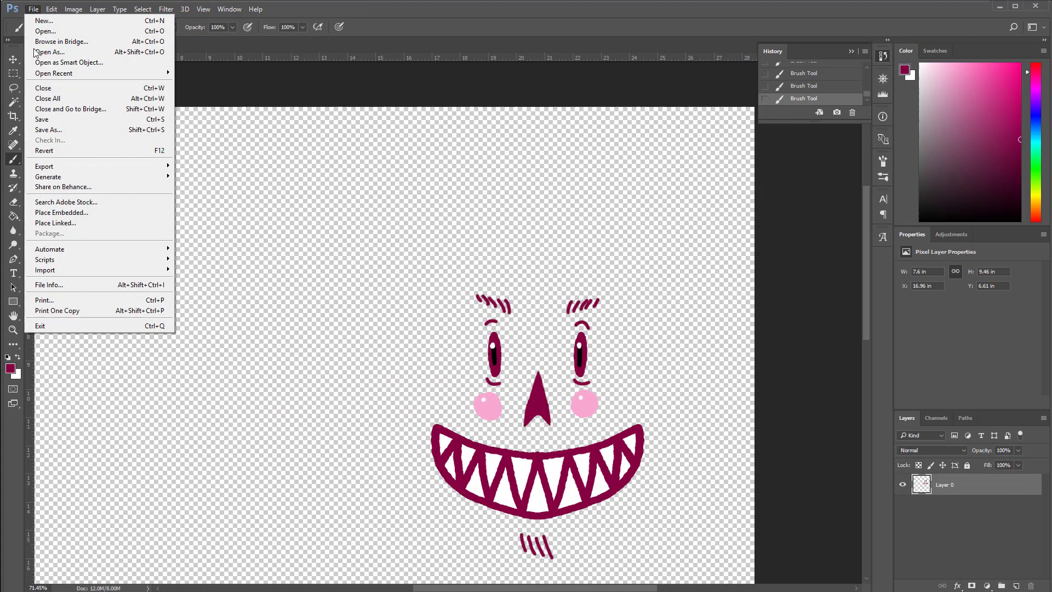
left_click(42, 119)
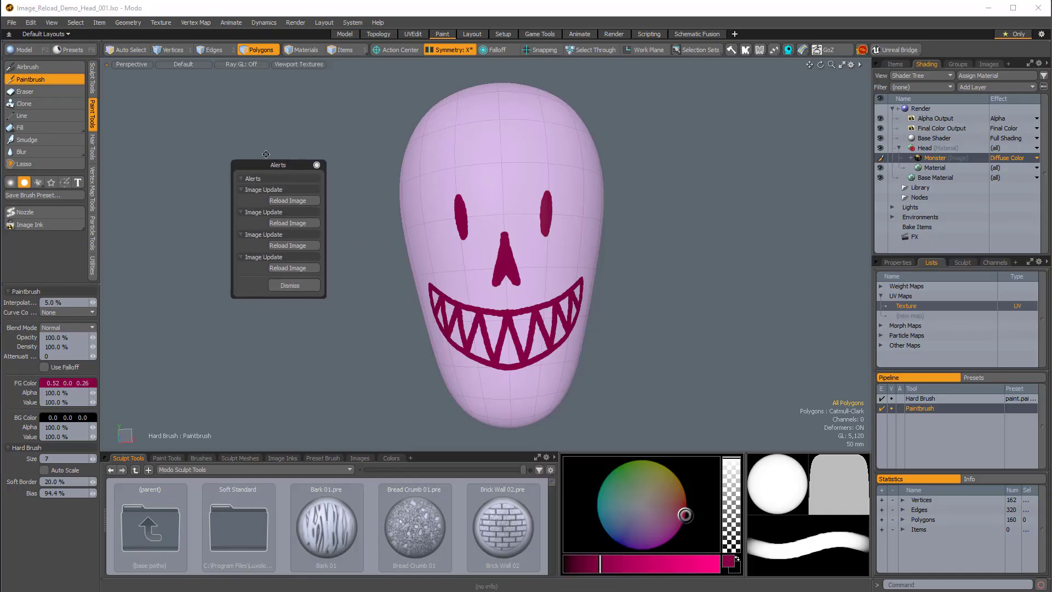
Reload the Monster image from disk via the Shader Tree and confirm.
left_click_drag(277, 164, 207, 146)
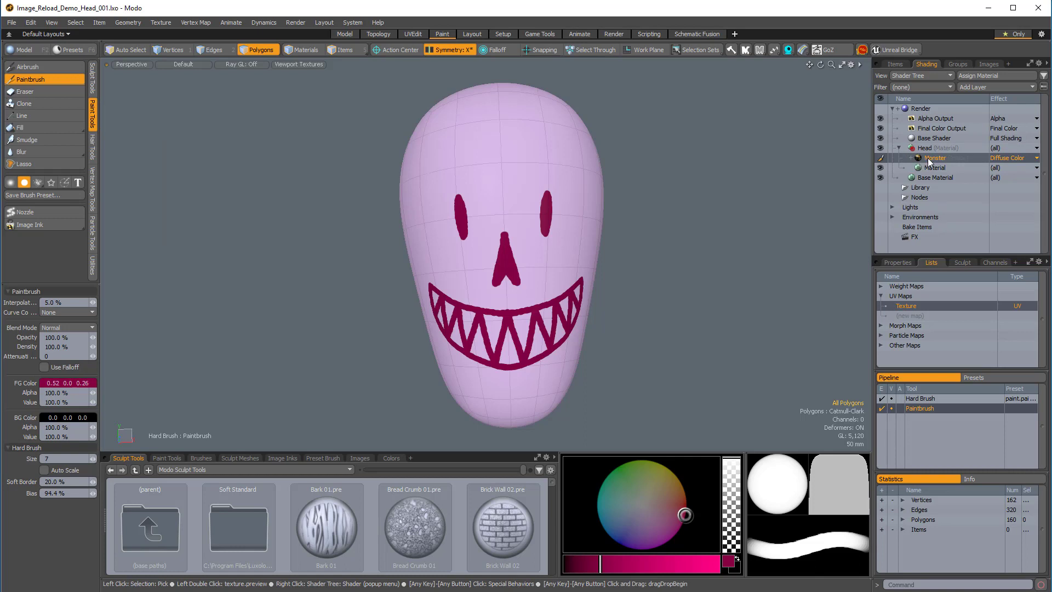
right_click(934, 158)
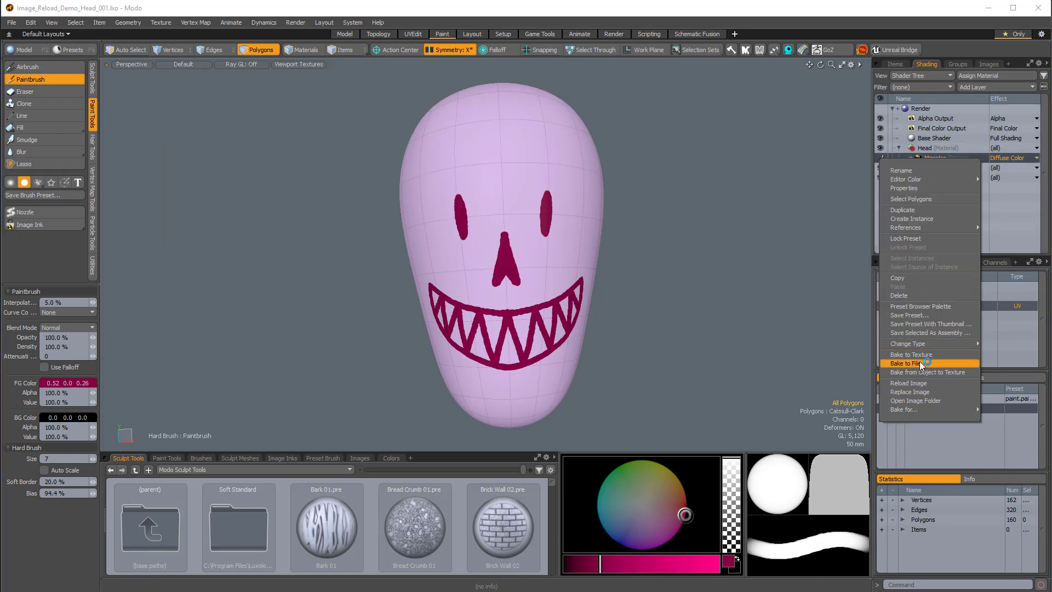
left_click(908, 382)
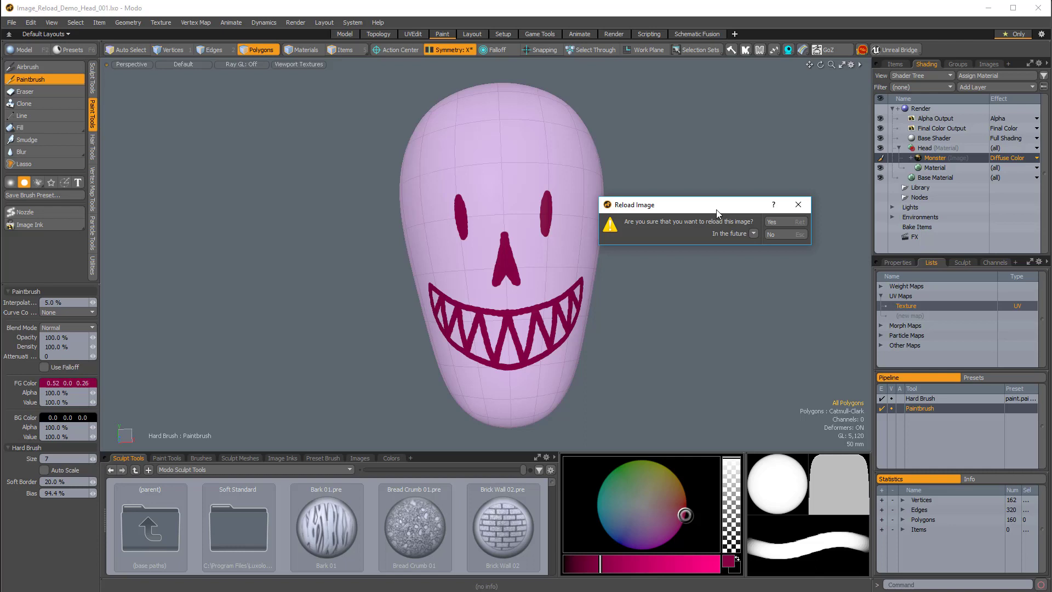
left_click(785, 234)
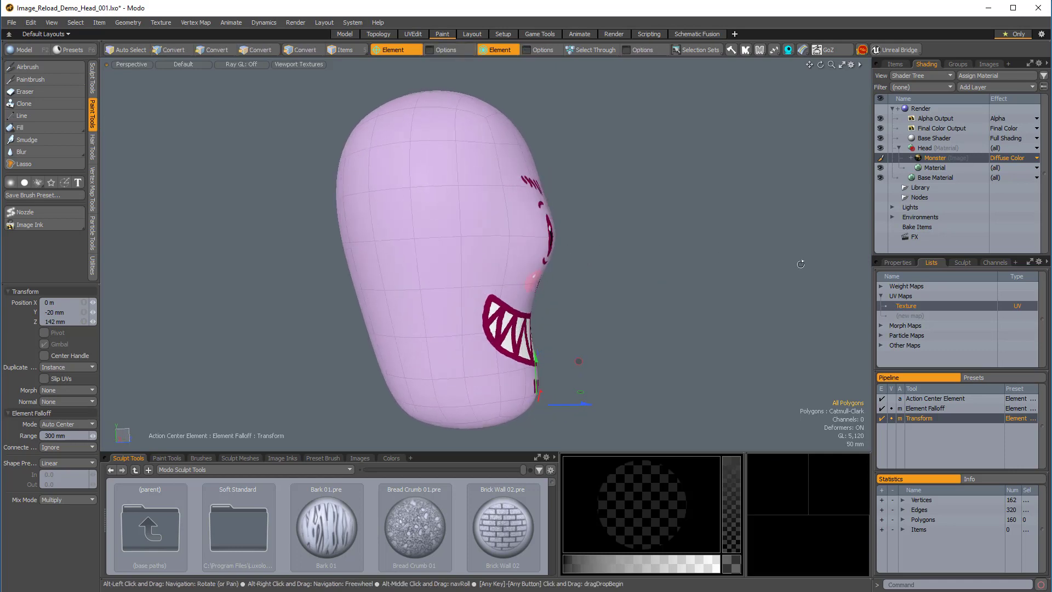
Orbit the head back to a front view to inspect the updated face texture.
left_click_drag(800, 263, 727, 279)
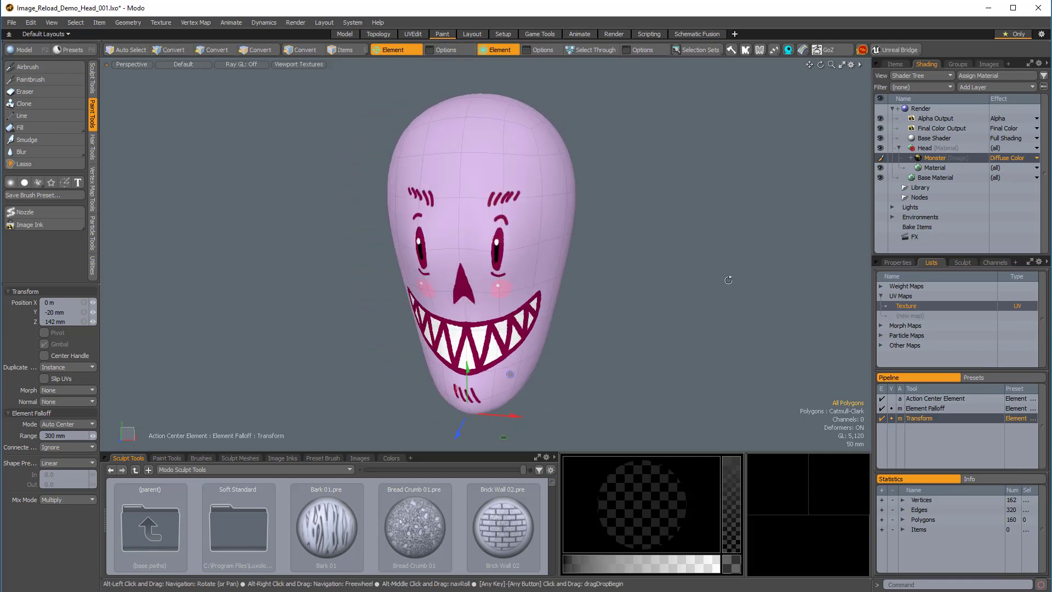